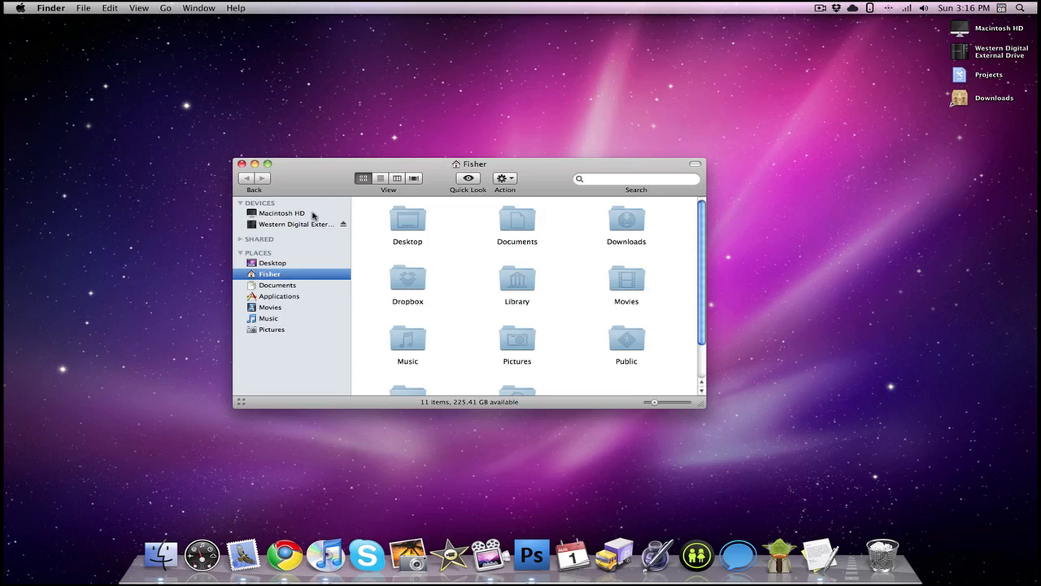
Navigate Macintosh HD > System > Library into CoreServices and scroll down its list.
{"action": "left_click", "coordinate": [283, 211]}
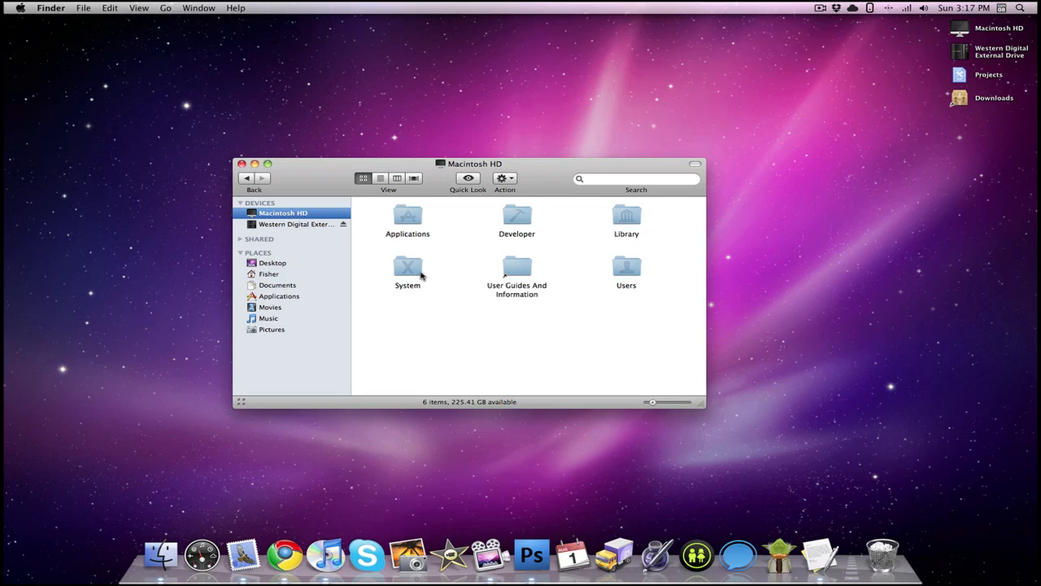
{"action": "double_click", "coordinate": [406, 273]}
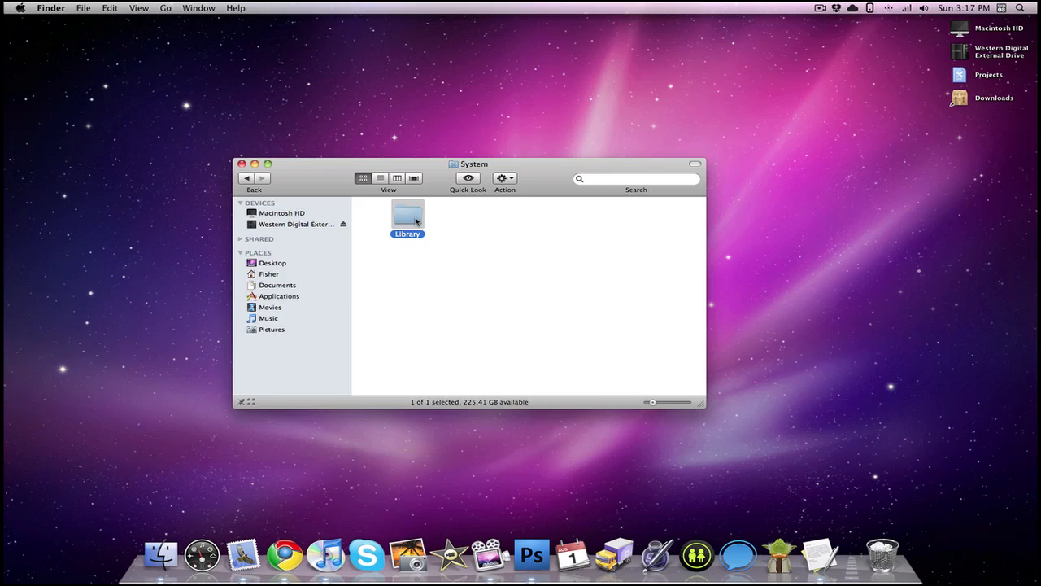
{"action": "double_click", "coordinate": [407, 215]}
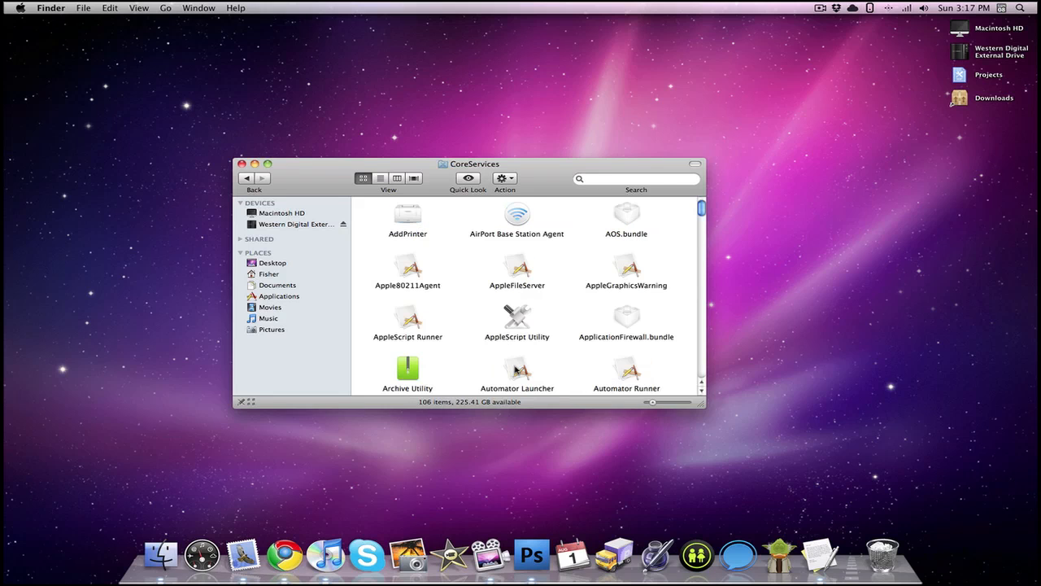
{"action": "scroll", "scroll_direction": "down", "scroll_amount": 3}
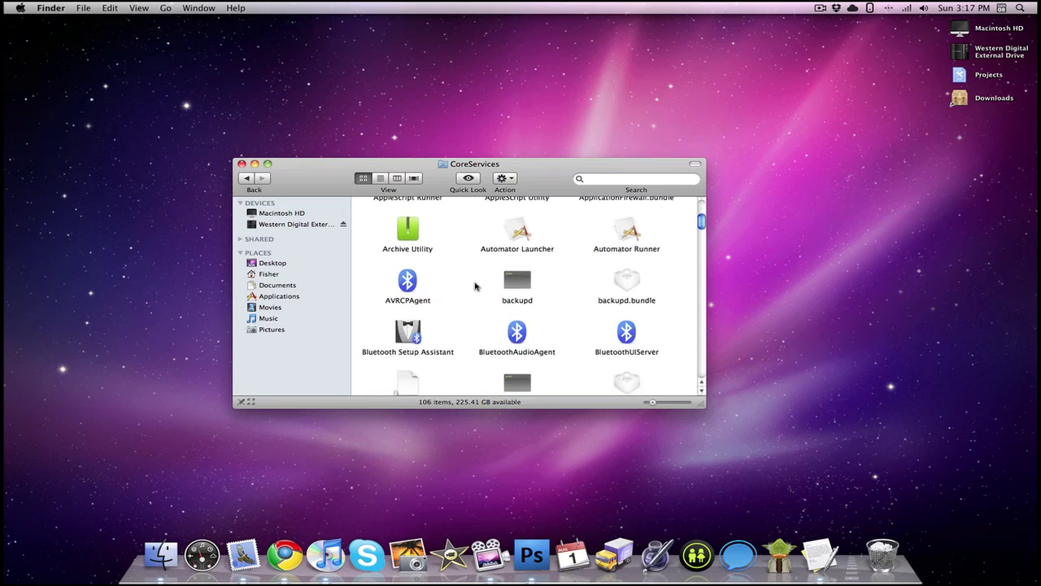
{"action": "scroll", "scroll_direction": "down", "scroll_amount": 3}
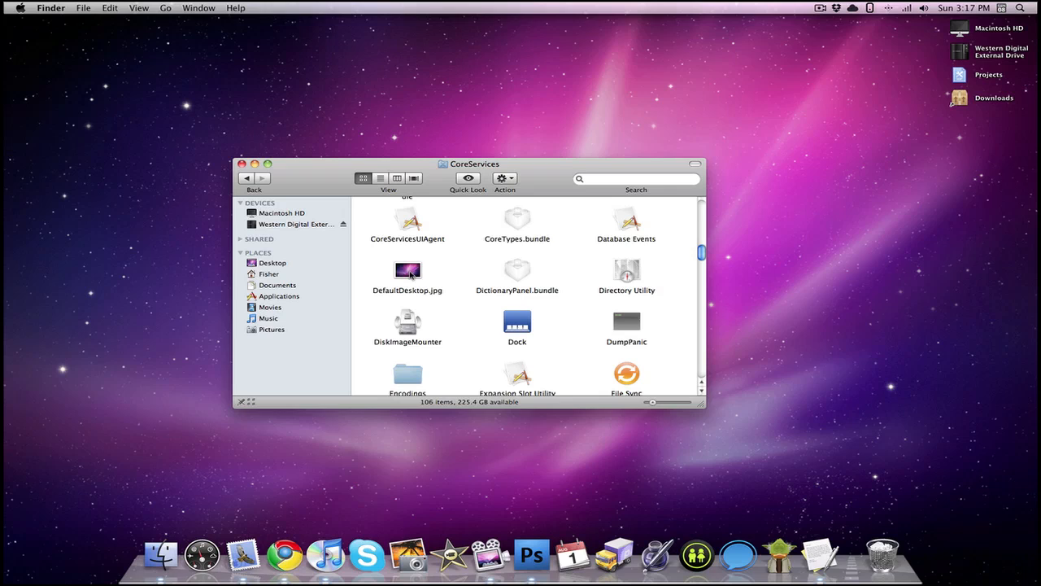
{"action": "mouse_move", "coordinate": [394, 286]}
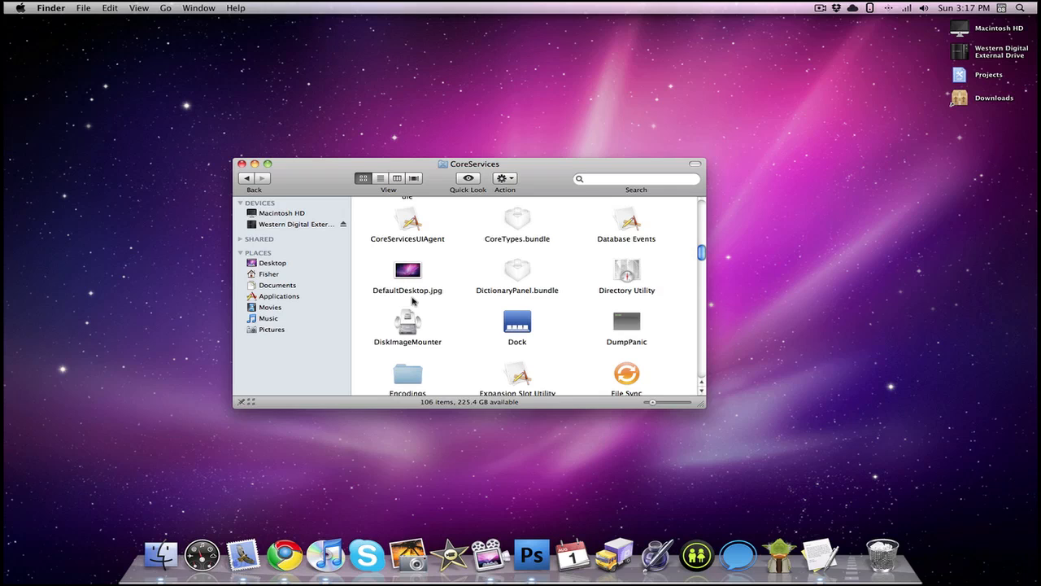
{"action": "mouse_move", "coordinate": [405, 303]}
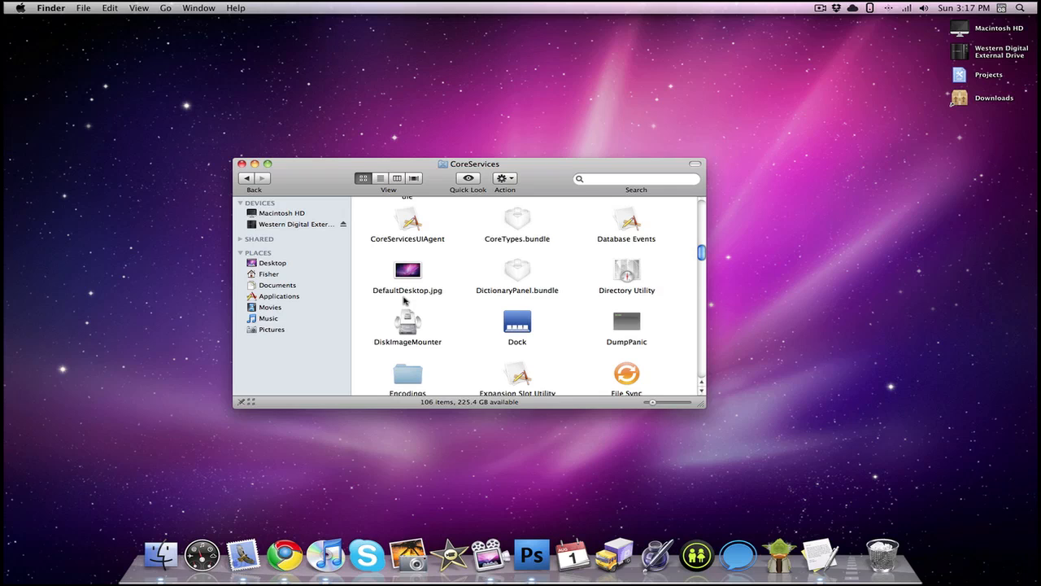
{"action": "mouse_move", "coordinate": [483, 305]}
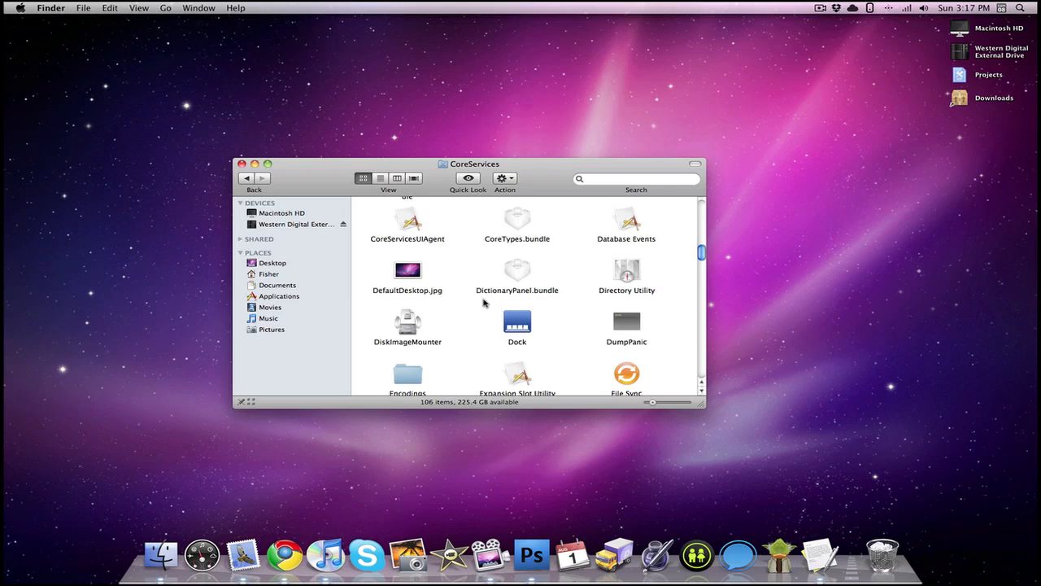
Scroll down CoreServices and enter the SecurityAgentPlugins folder.
{"action": "scroll", "scroll_direction": "down", "scroll_amount": 3}
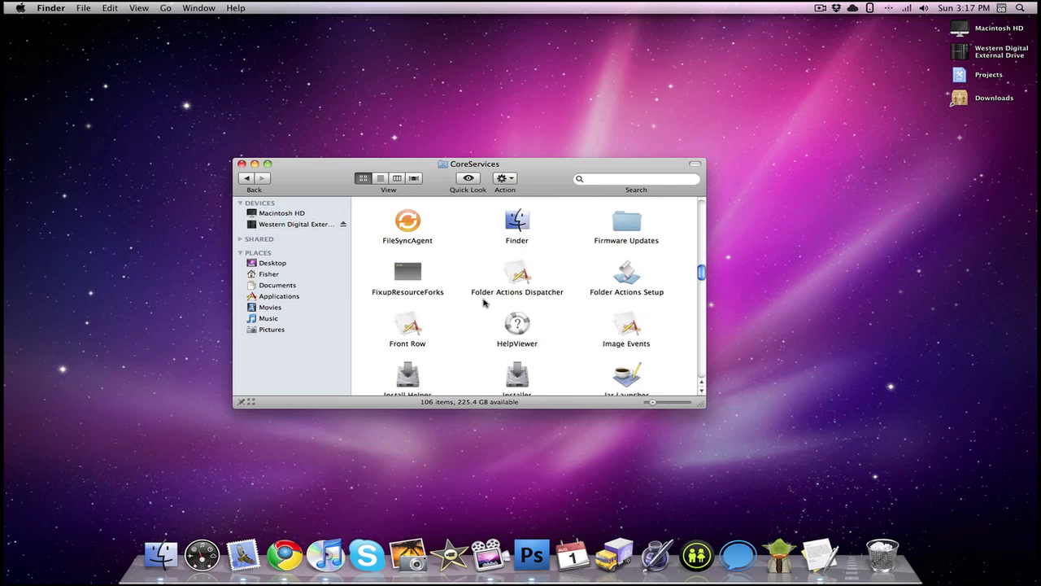
{"action": "scroll", "scroll_direction": "down", "scroll_amount": 3}
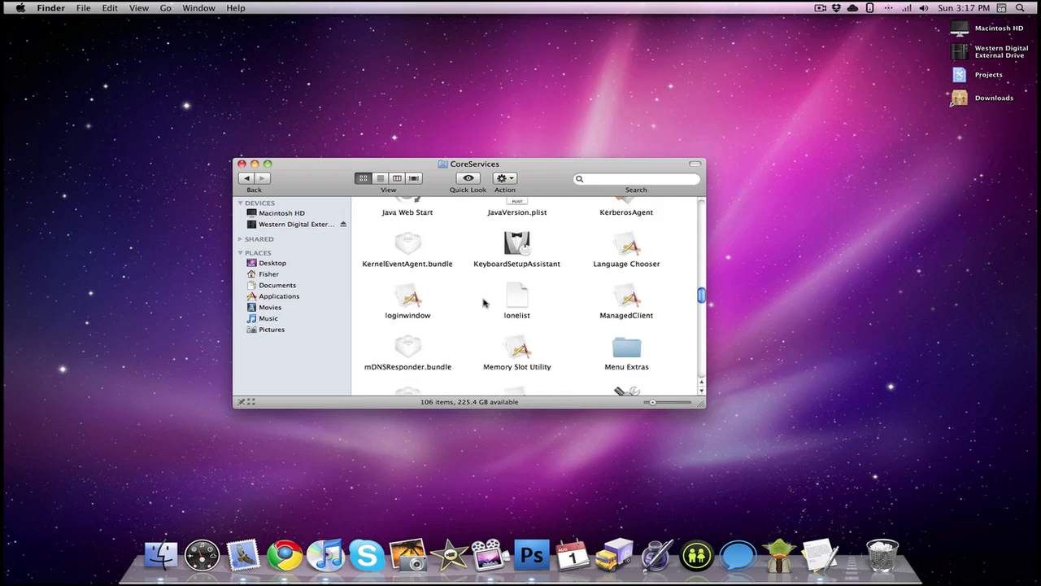
{"action": "scroll", "scroll_direction": "down", "scroll_amount": 3}
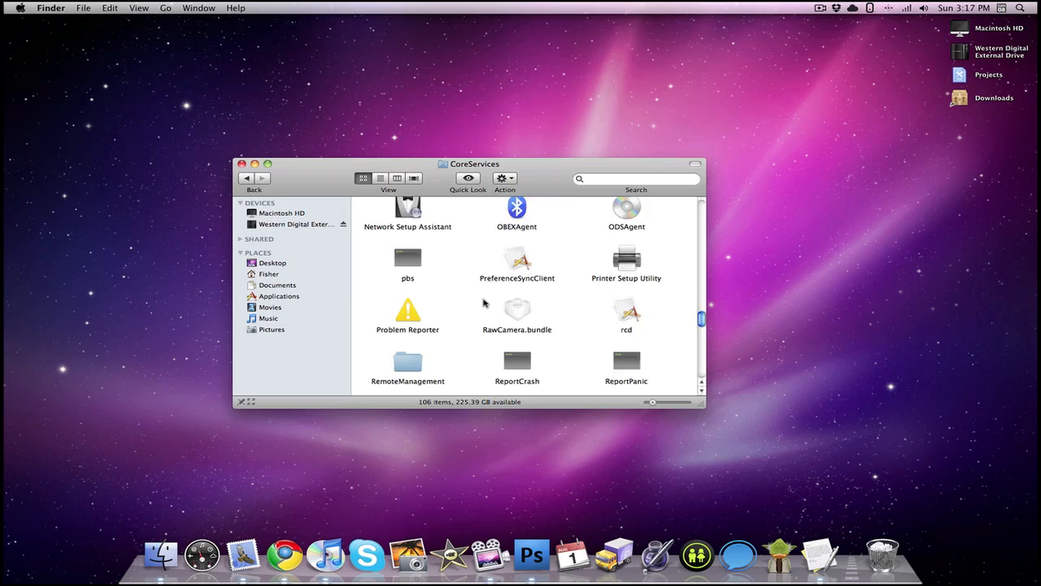
{"action": "scroll", "scroll_direction": "down", "scroll_amount": 3}
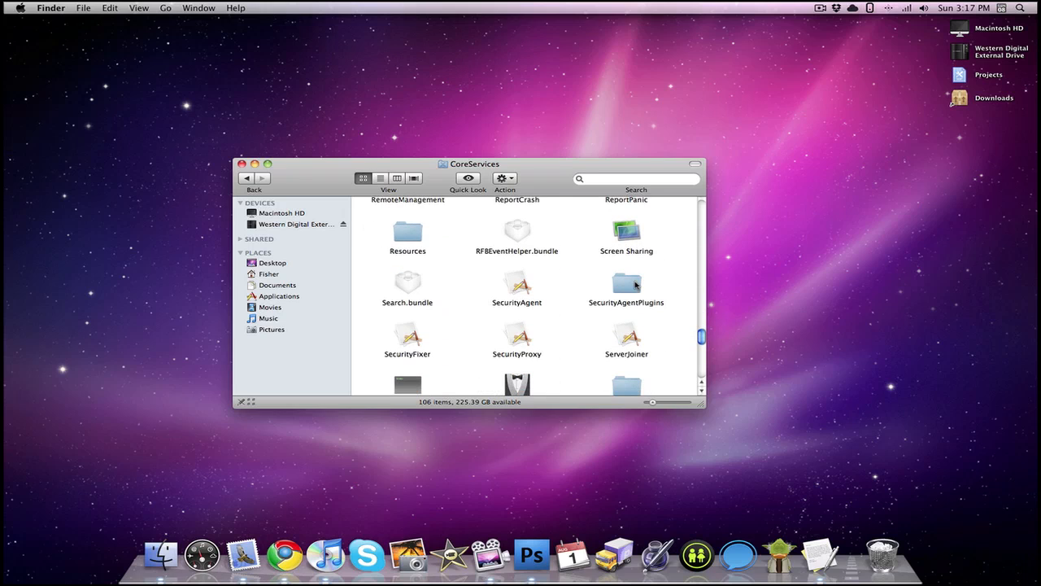
{"action": "left_click", "coordinate": [626, 283]}
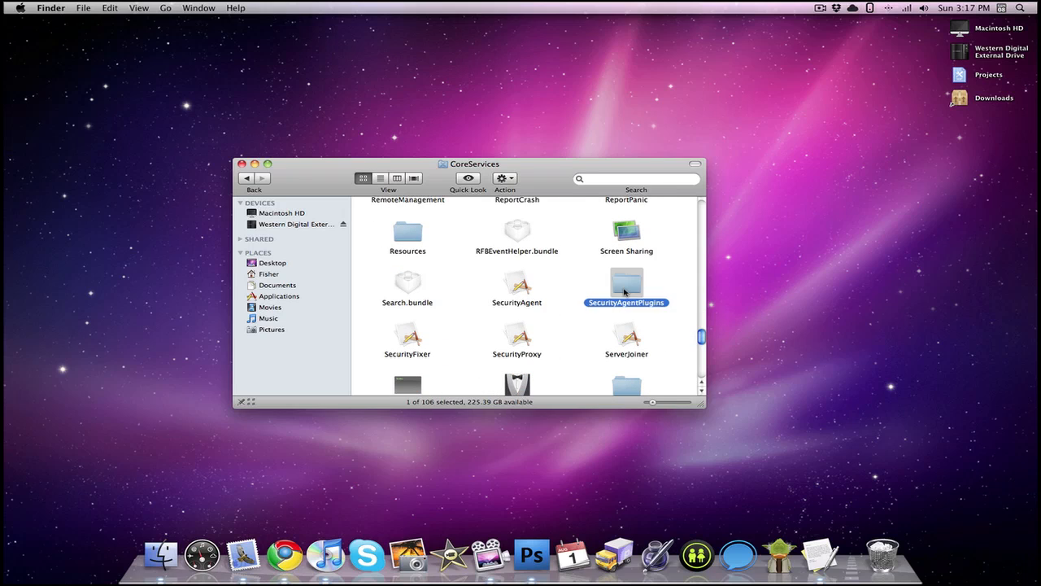
{"action": "double_click", "coordinate": [626, 282]}
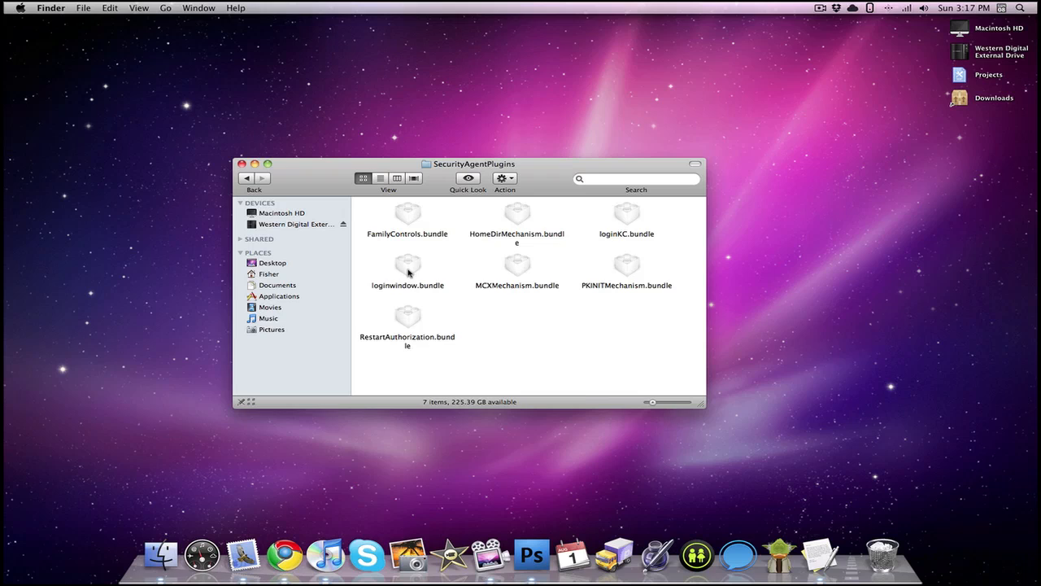
Bring up the context menu for loginwindow.bundle.
{"action": "right_click", "coordinate": [407, 272]}
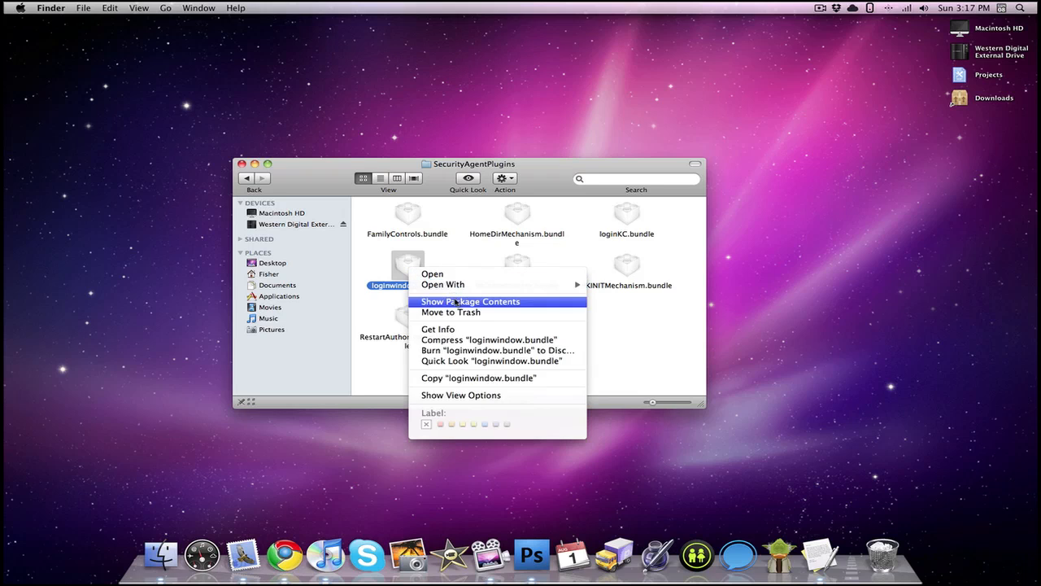
Show loginwindow.bundle's package contents and browse Contents > Resources for the login images.
{"action": "left_click", "coordinate": [470, 301]}
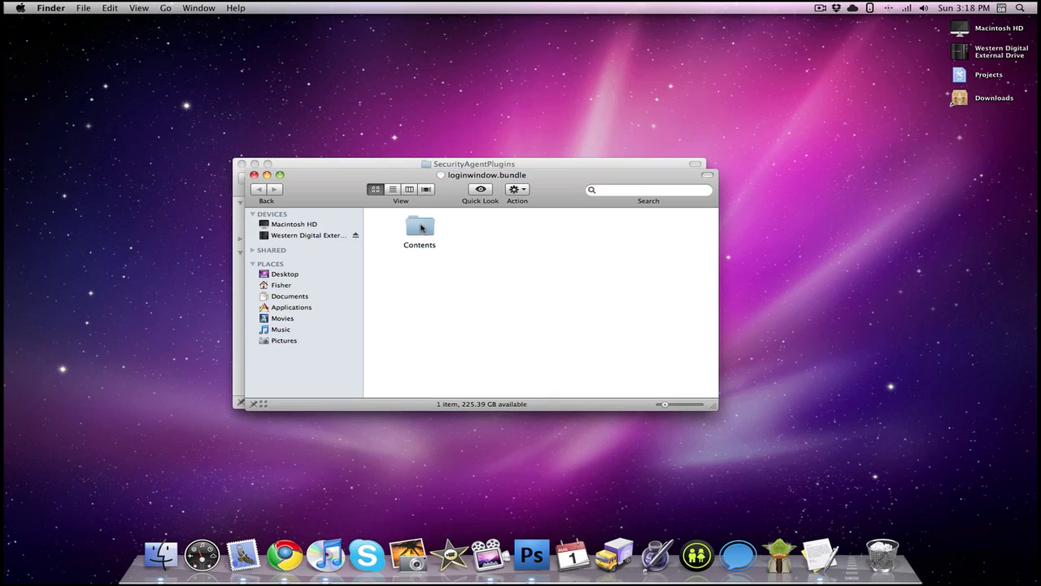
{"action": "double_click", "coordinate": [420, 226]}
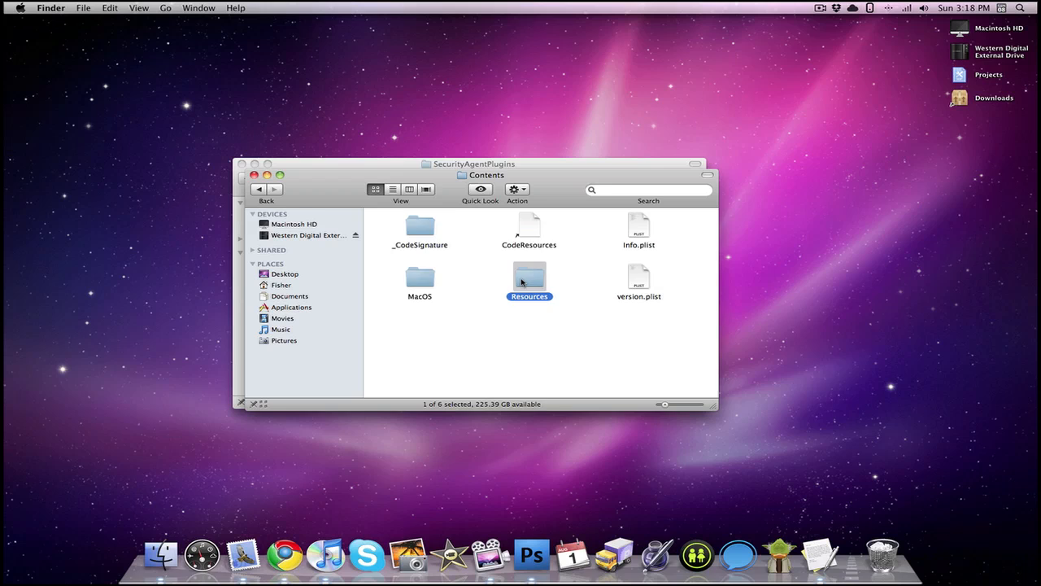
{"action": "double_click", "coordinate": [529, 280]}
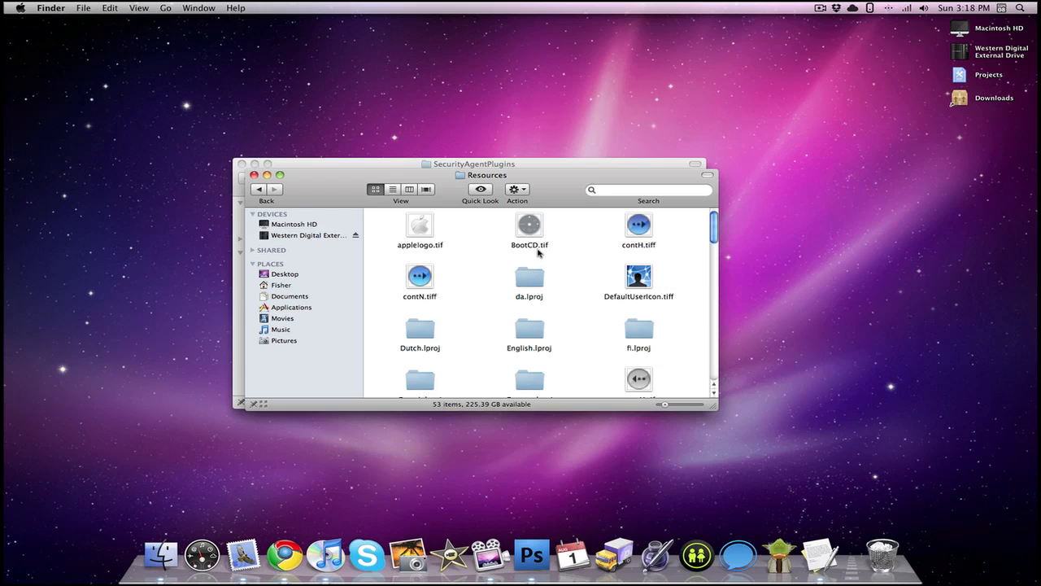
{"action": "scroll", "scroll_direction": "down", "scroll_amount": 3}
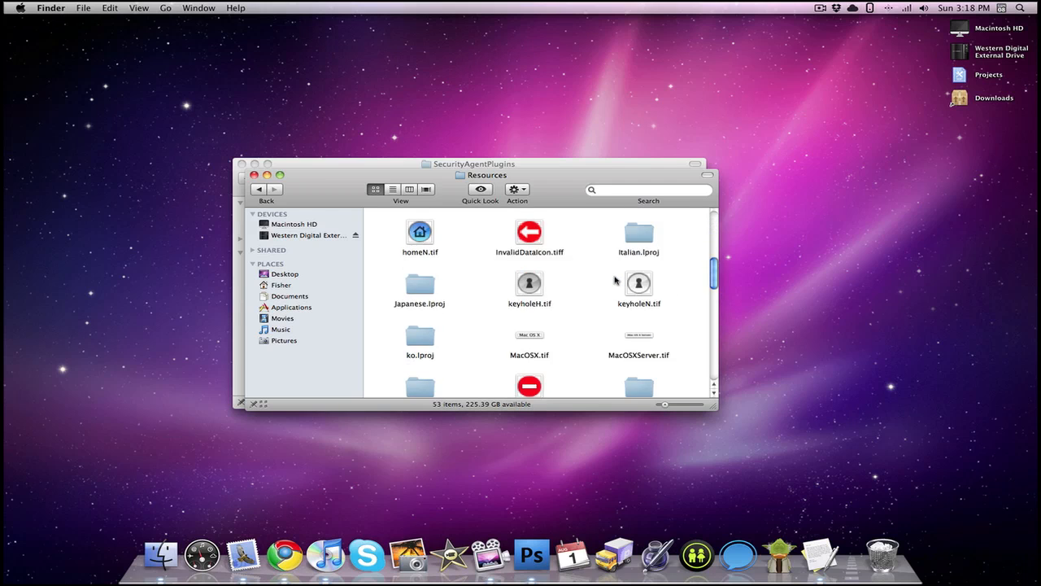
{"action": "scroll", "scroll_direction": "down", "scroll_amount": 3}
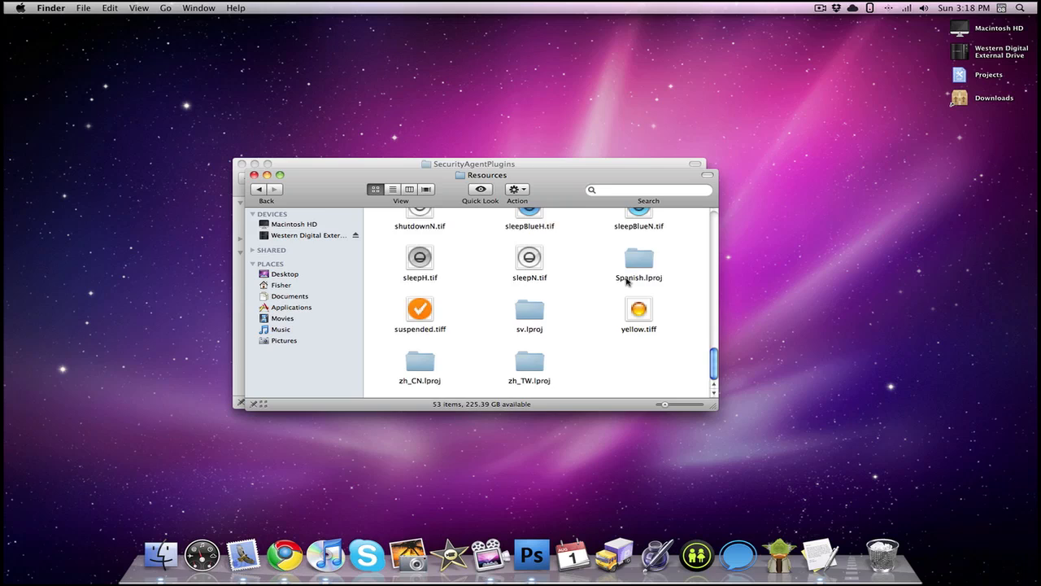
{"action": "scroll", "scroll_direction": "up", "scroll_amount": 3}
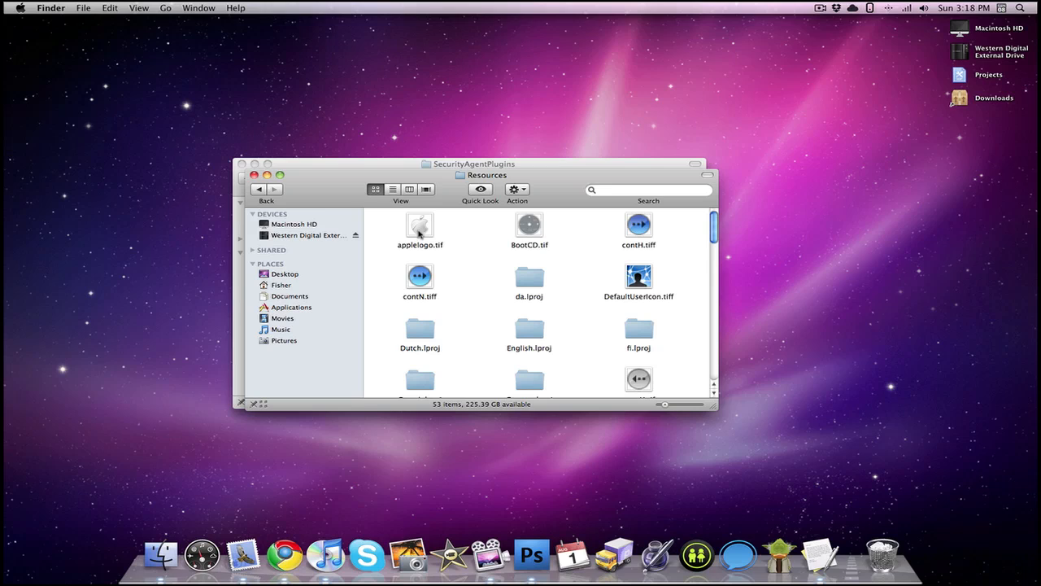
{"action": "mouse_move", "coordinate": [468, 226]}
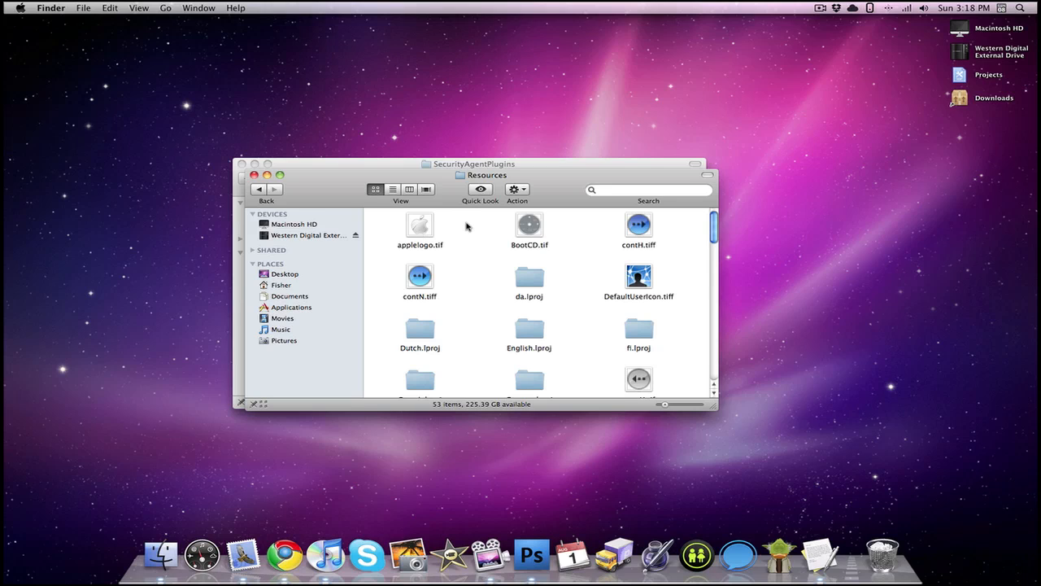
{"action": "mouse_move", "coordinate": [420, 253]}
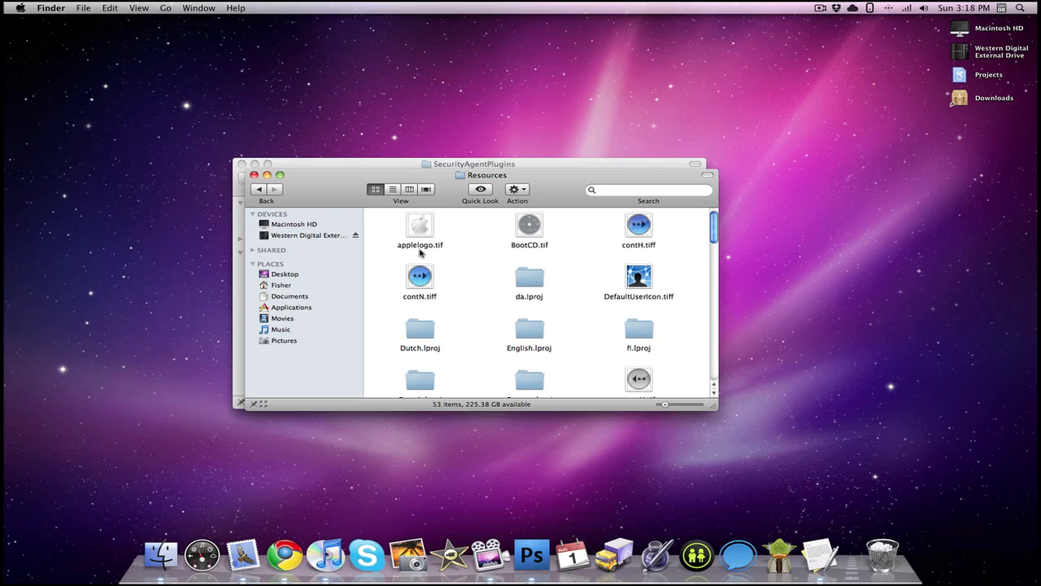
{"action": "mouse_move", "coordinate": [445, 251]}
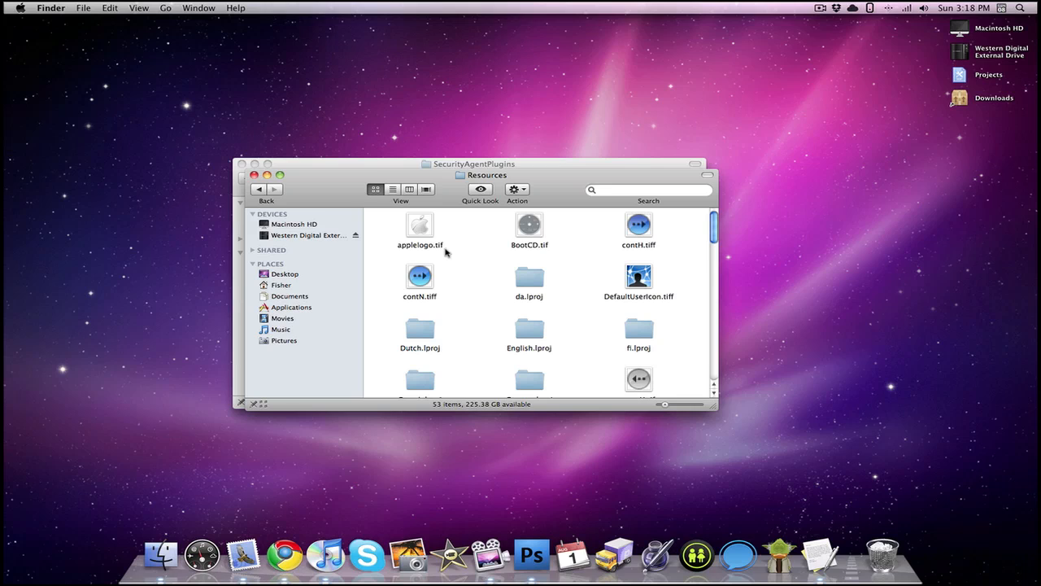
Enter the English.lproj folder containing loginwindow.strings and the login nib files.
{"action": "left_click", "coordinate": [529, 325]}
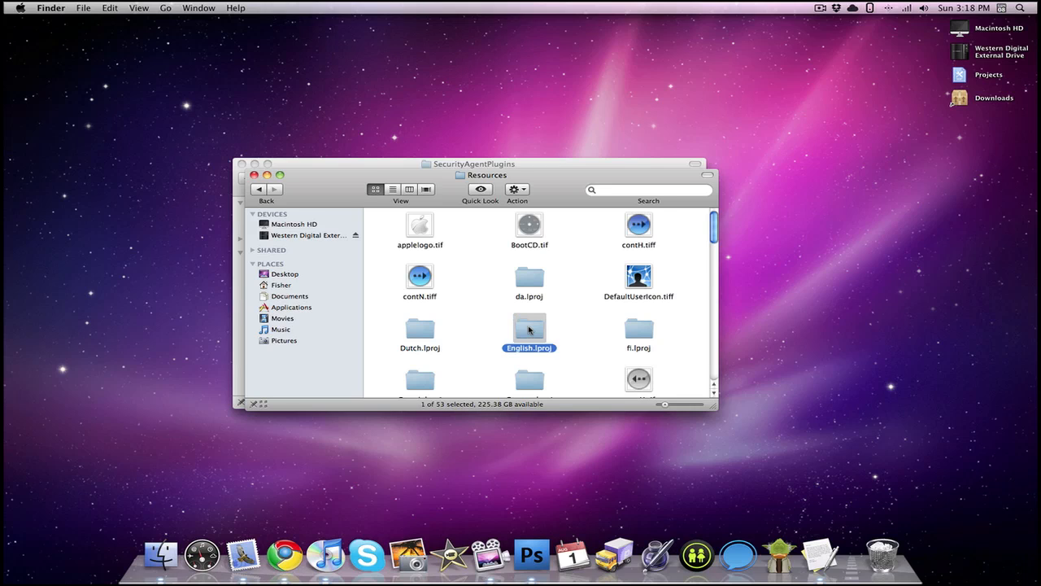
{"action": "double_click", "coordinate": [529, 329]}
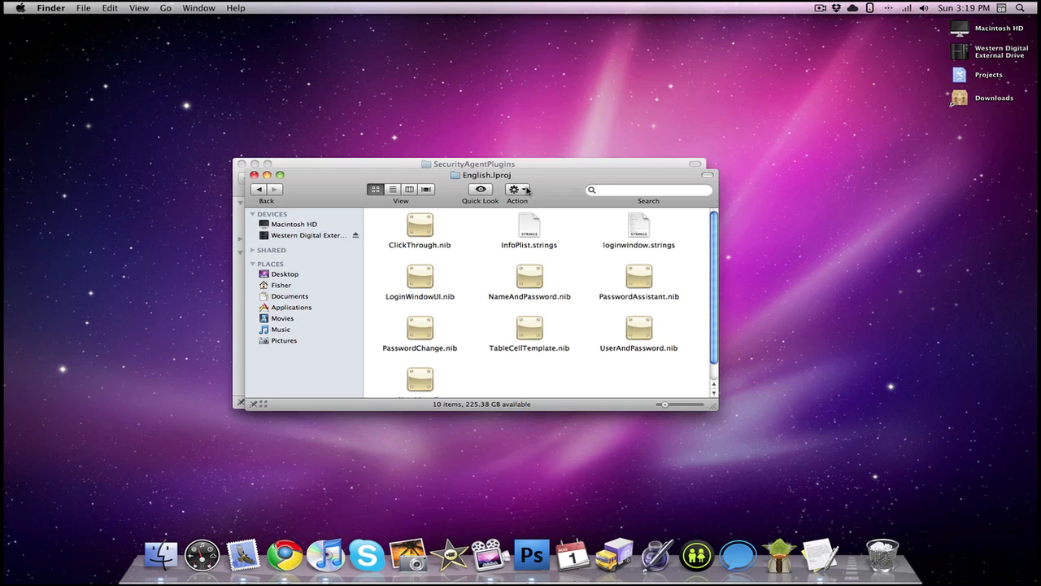
{"action": "mouse_move", "coordinate": [529, 221]}
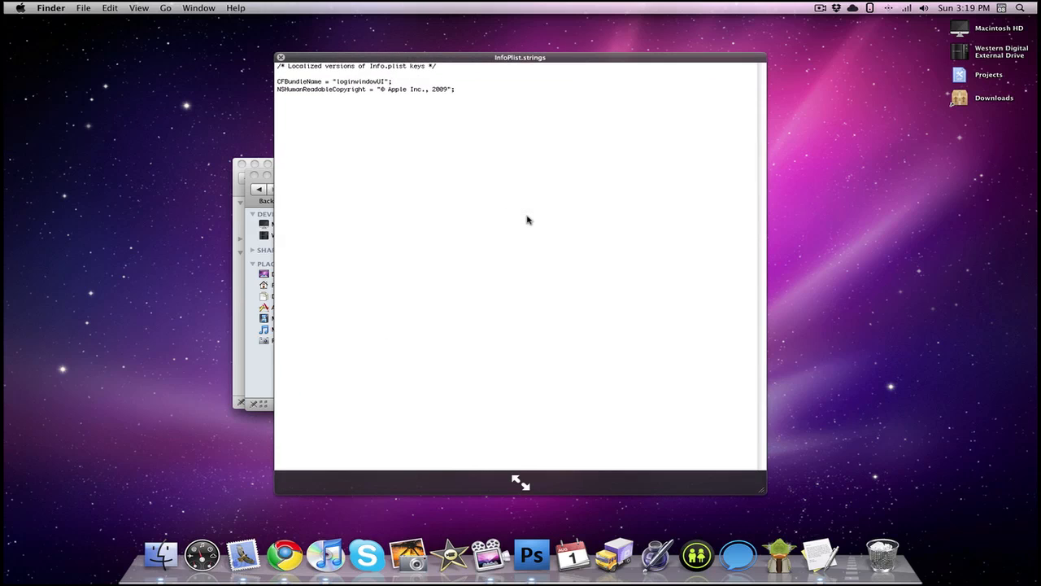
{"action": "mouse_move", "coordinate": [387, 202]}
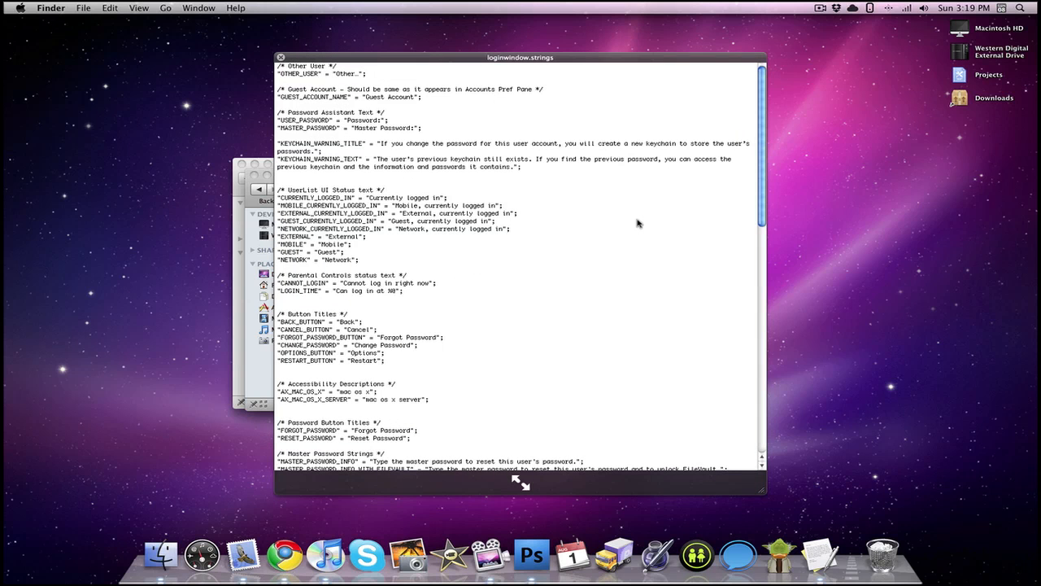
{"action": "scroll", "scroll_direction": "down", "scroll_amount": 3}
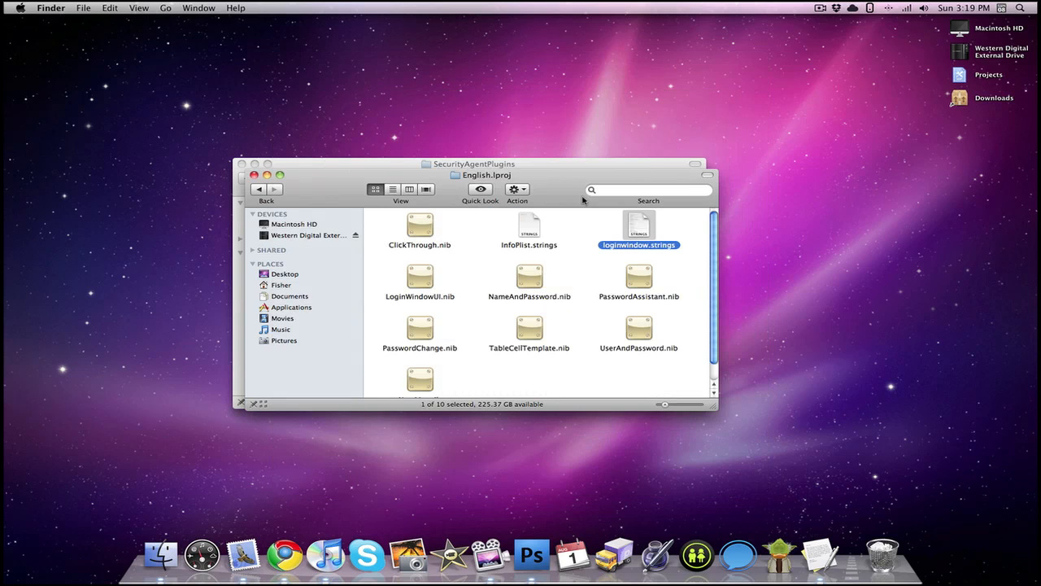
Deselect the file and go back from English.lproj to the Resources folder.
{"action": "left_click", "coordinate": [573, 355]}
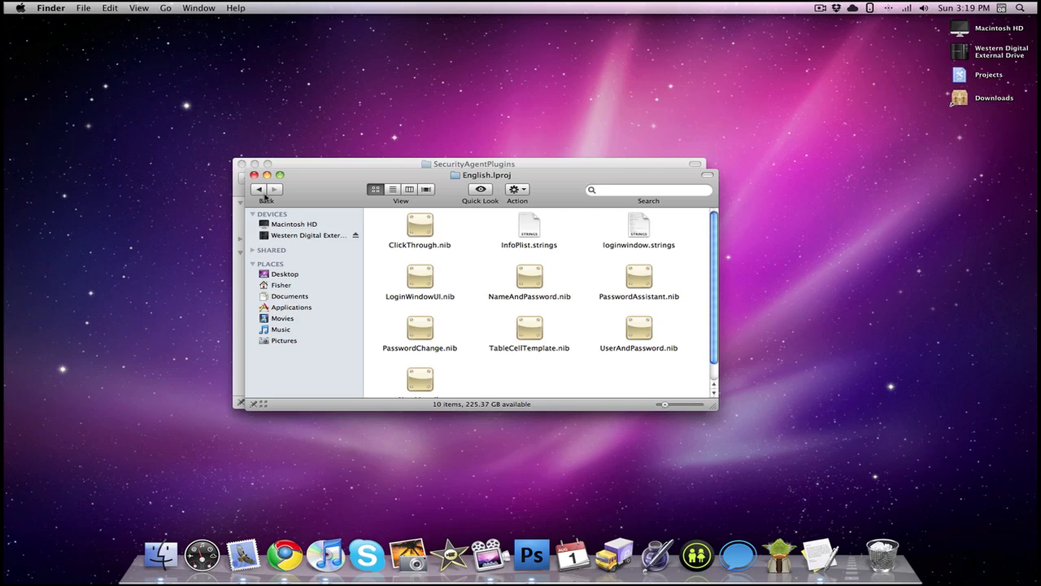
{"action": "left_click", "coordinate": [259, 189]}
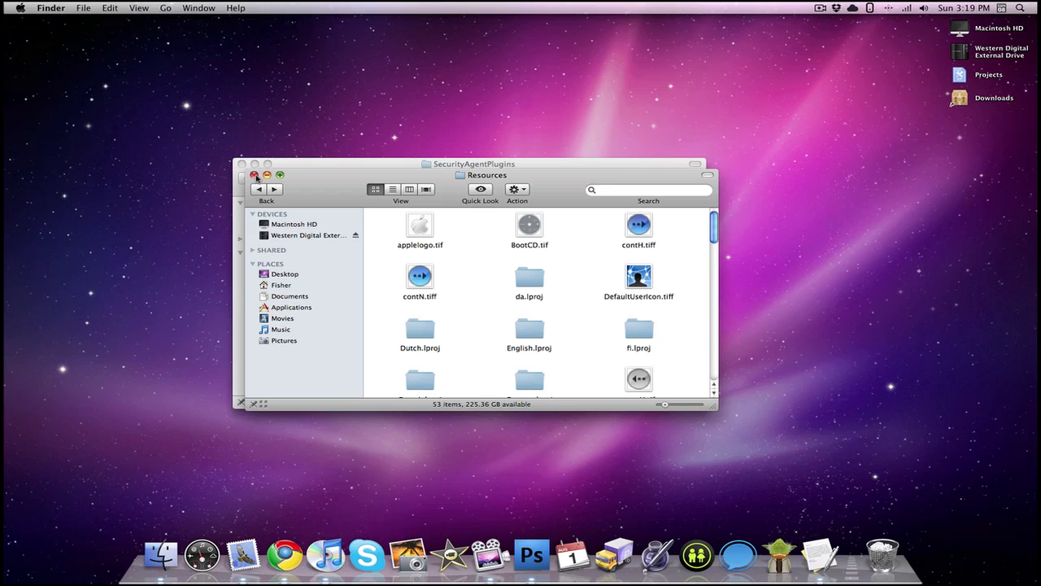
Go back through SecurityAgentPlugins to CoreServices and scroll to the top.
{"action": "left_click", "coordinate": [257, 189]}
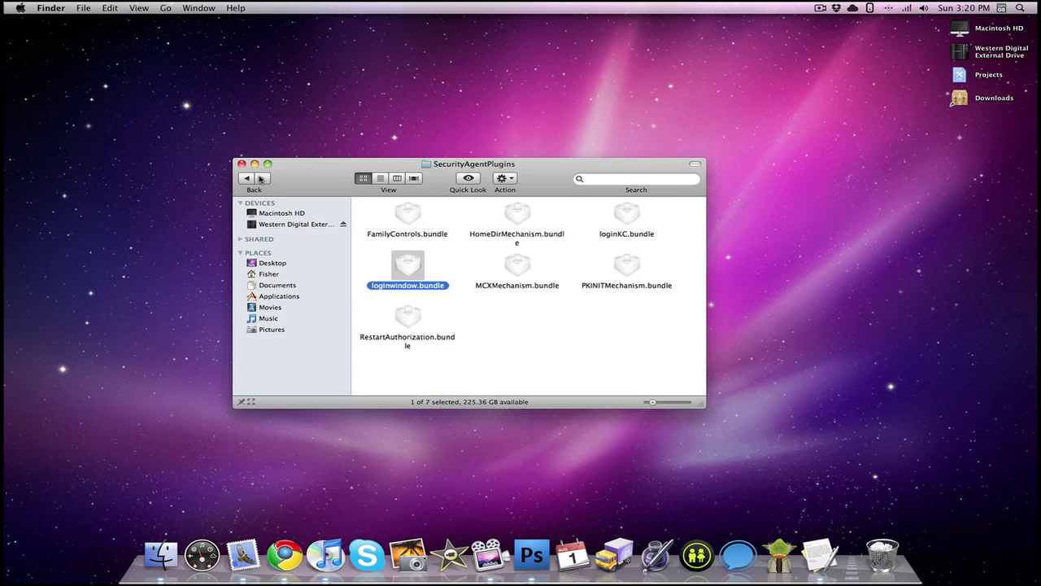
{"action": "left_click", "coordinate": [247, 177]}
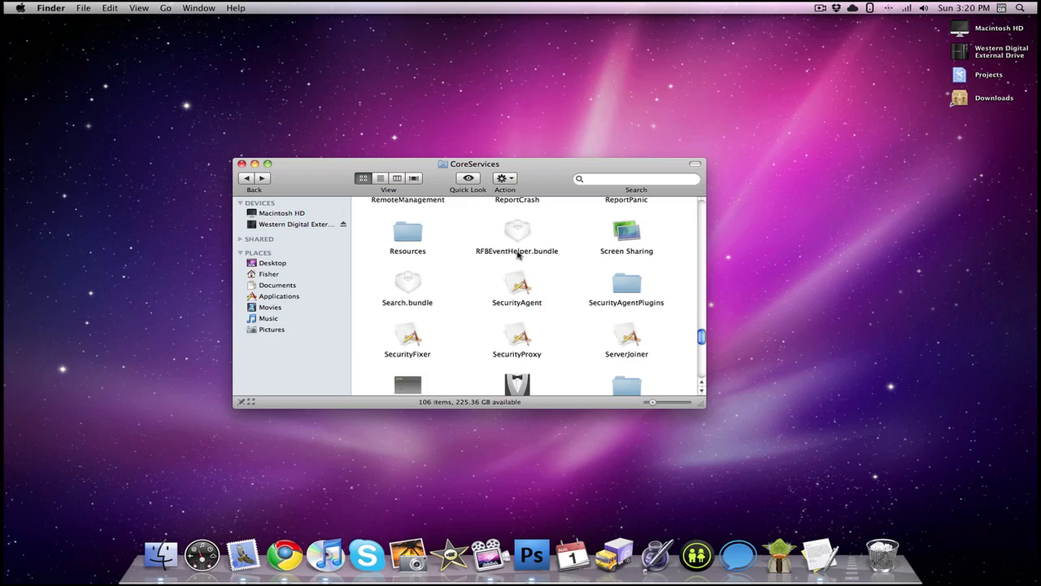
{"action": "scroll", "scroll_direction": "up", "scroll_amount": 3}
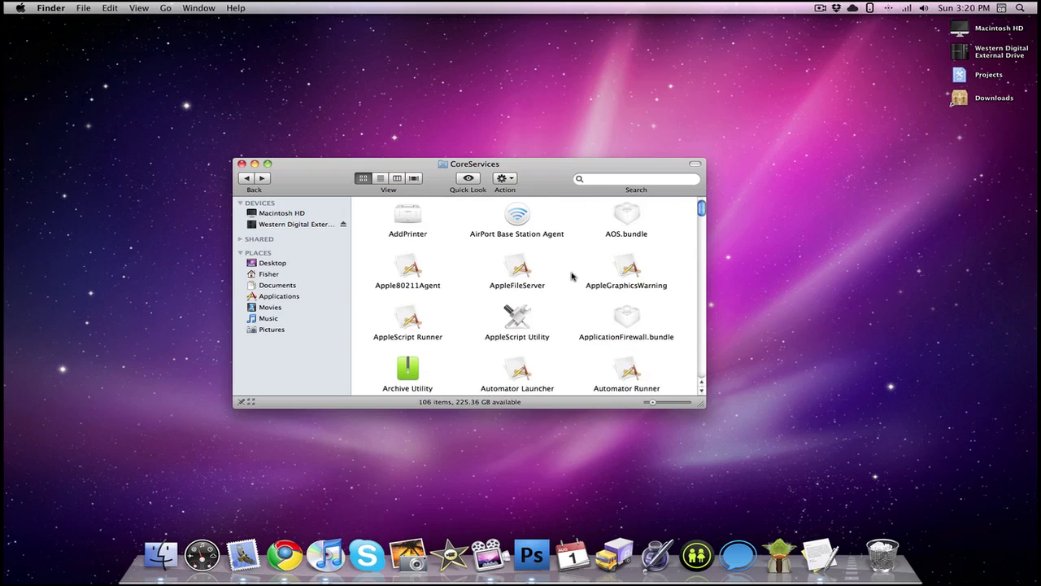